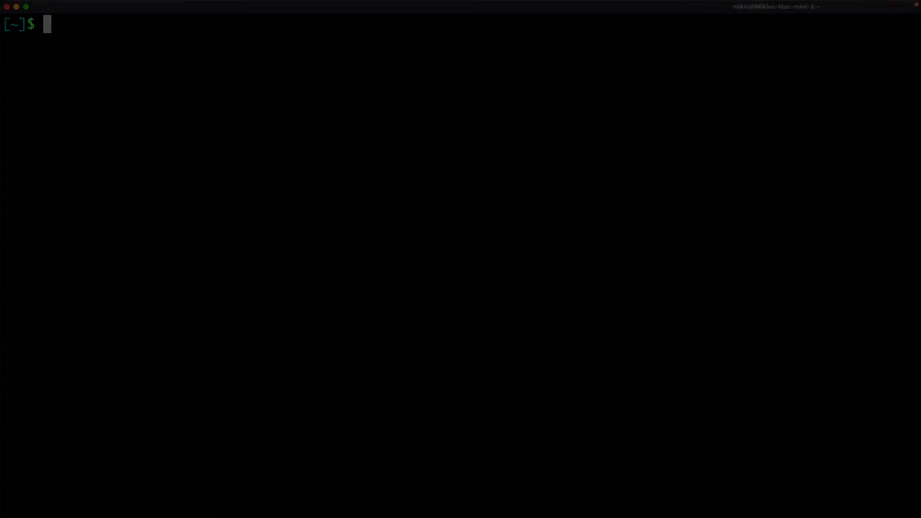
Step: Create the web3py folder and a Python virtual environment named venv inside it
text(mkdir web3)
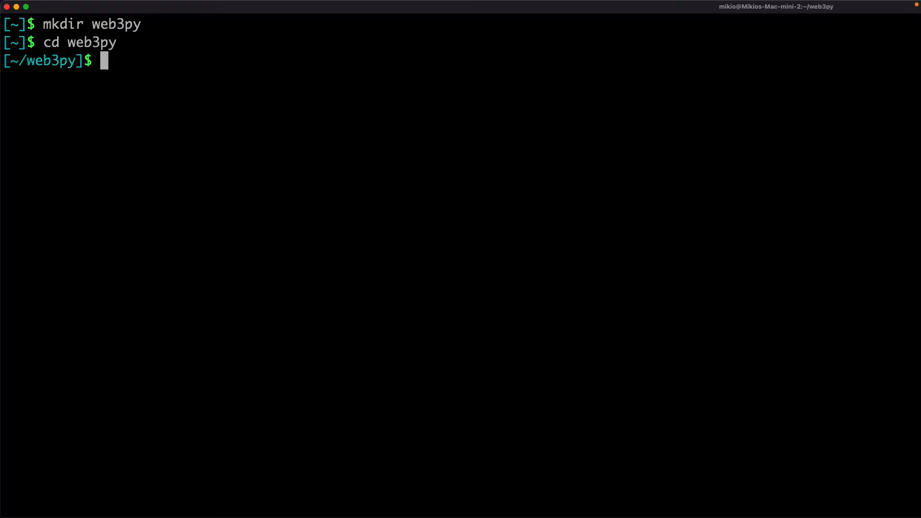
text(python3 -)
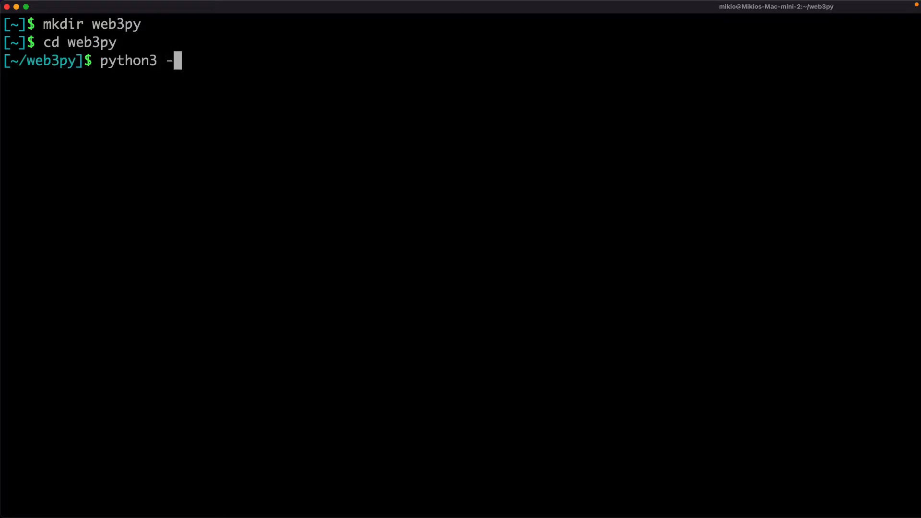
text(m venv venv)
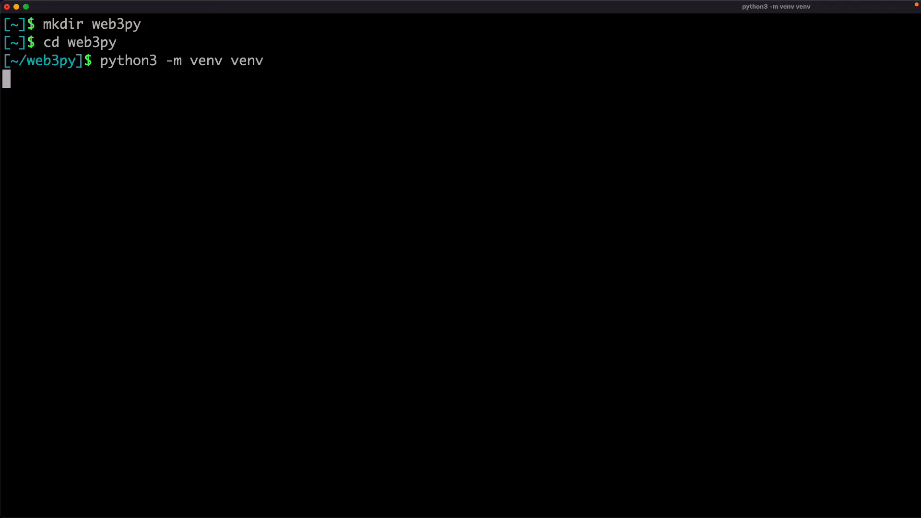
key(Return)
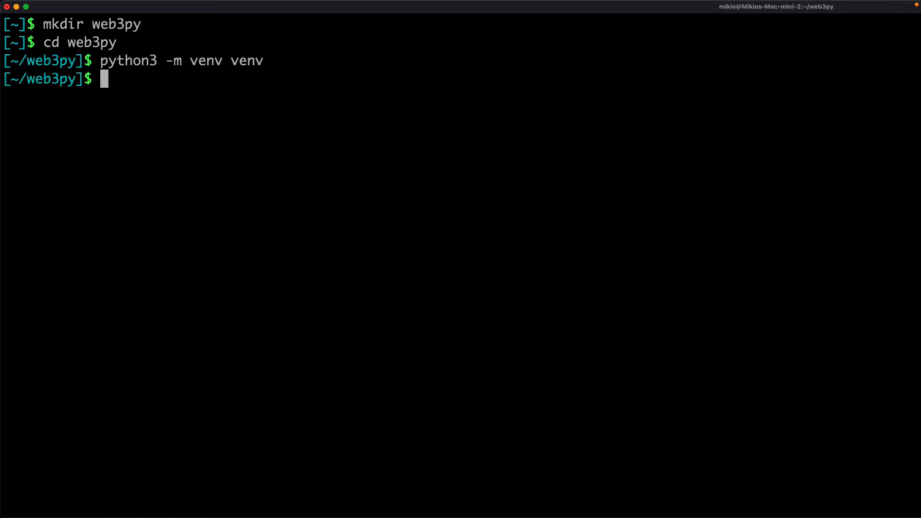
Step: Activate the environment with source ./venv/bin/activate
text(source ./)
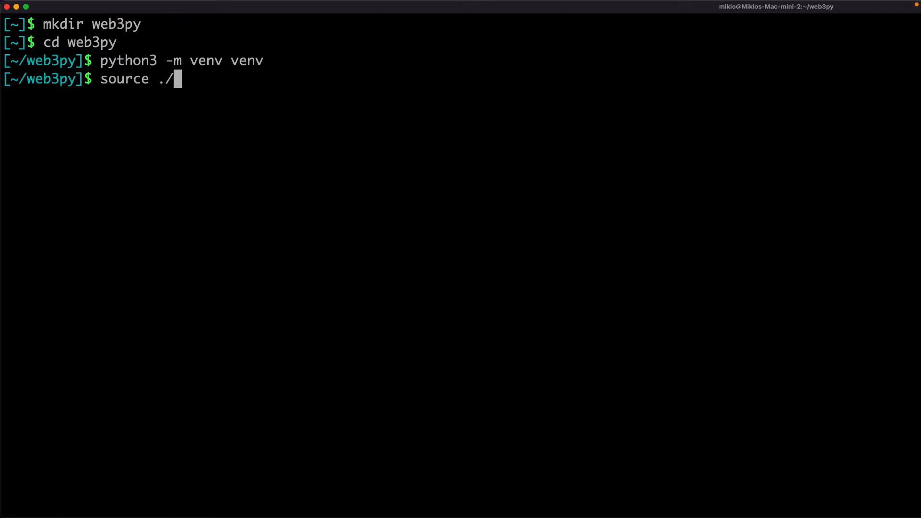
text(venv)
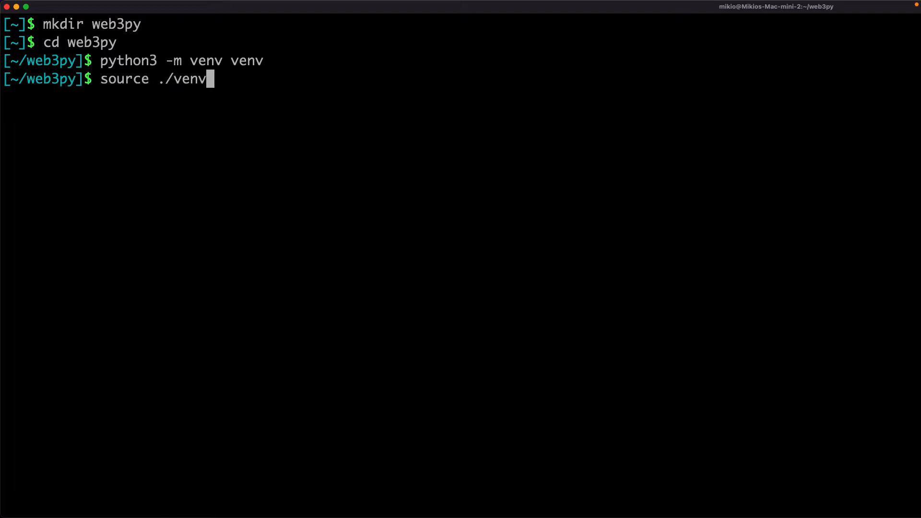
text(/bin/activate)
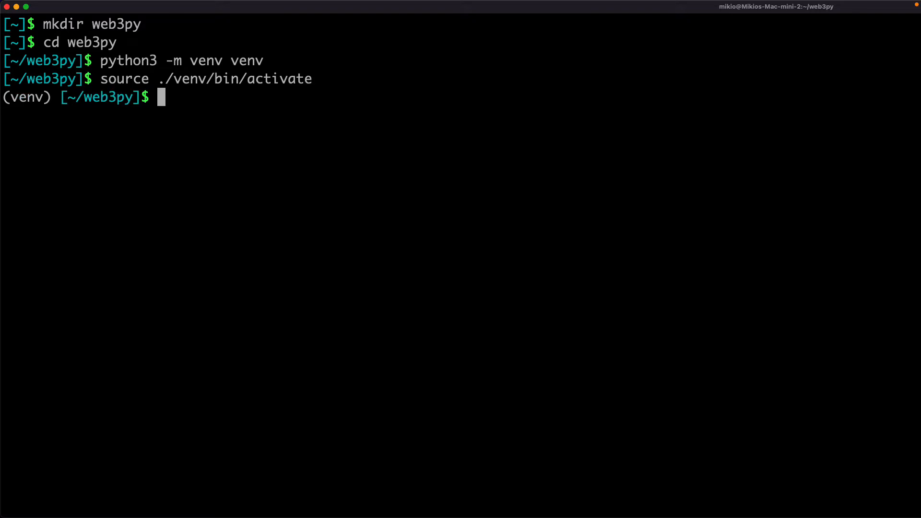
Step: Upgrade pip and install Jupyter Notebook and web3 into the venv
text(pip install -U)
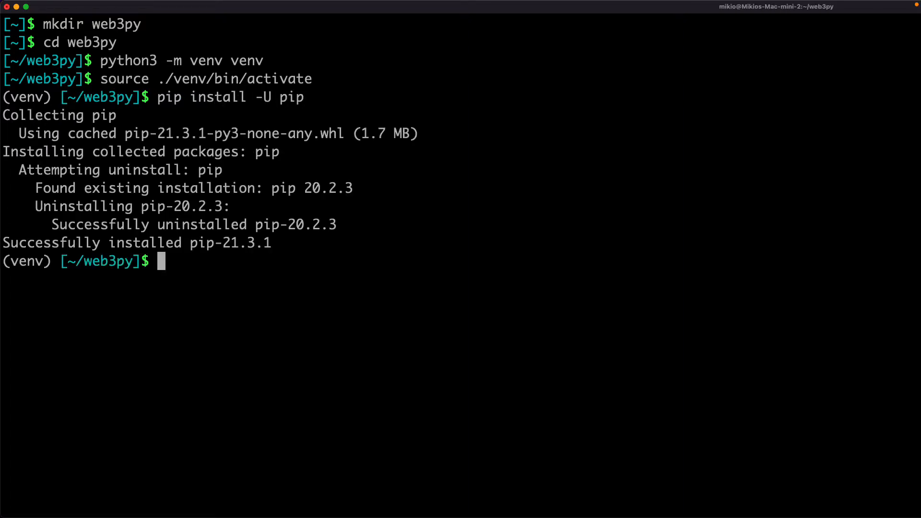
text(pip inst)
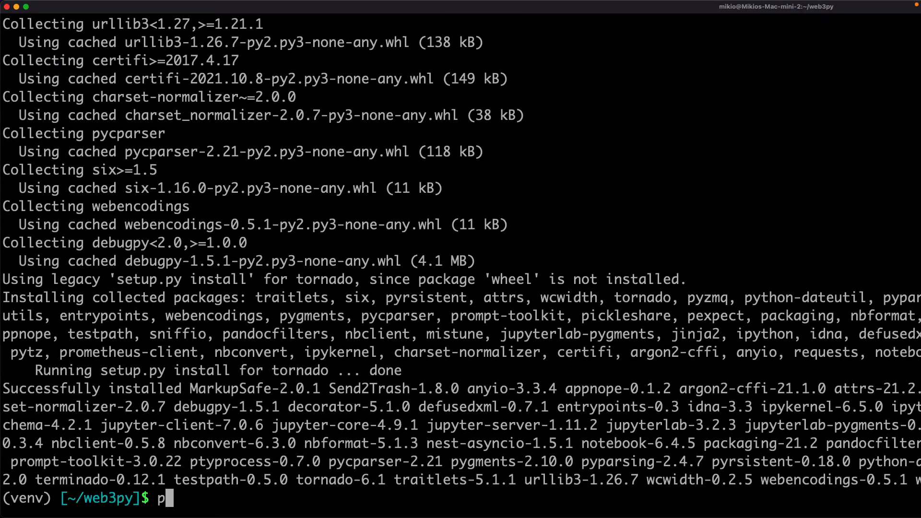
text(ip install web3)
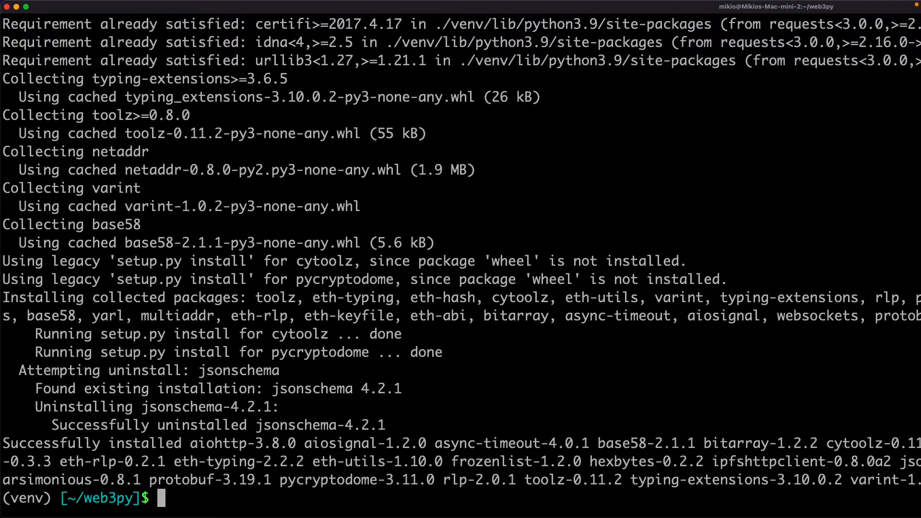
Step: Install "web3[tester]" and py-solc-x into the venv
text(pip install ")
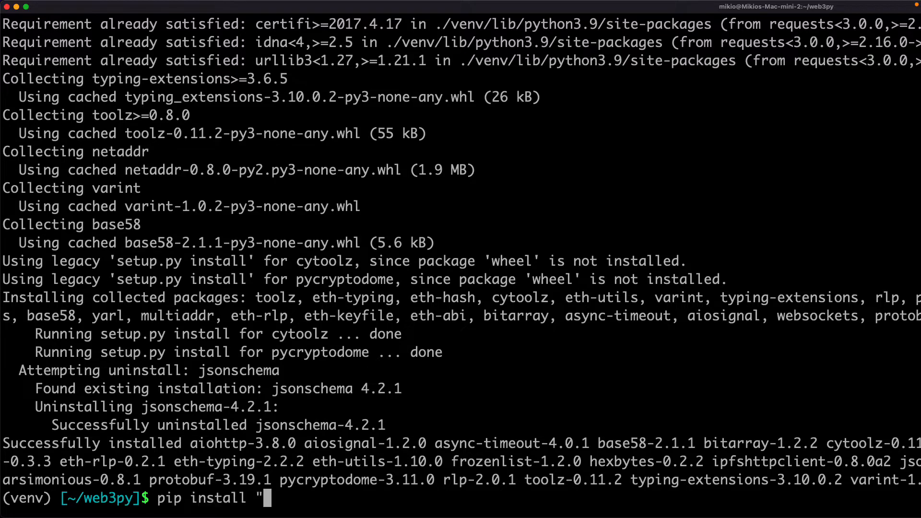
text(web3[tes)
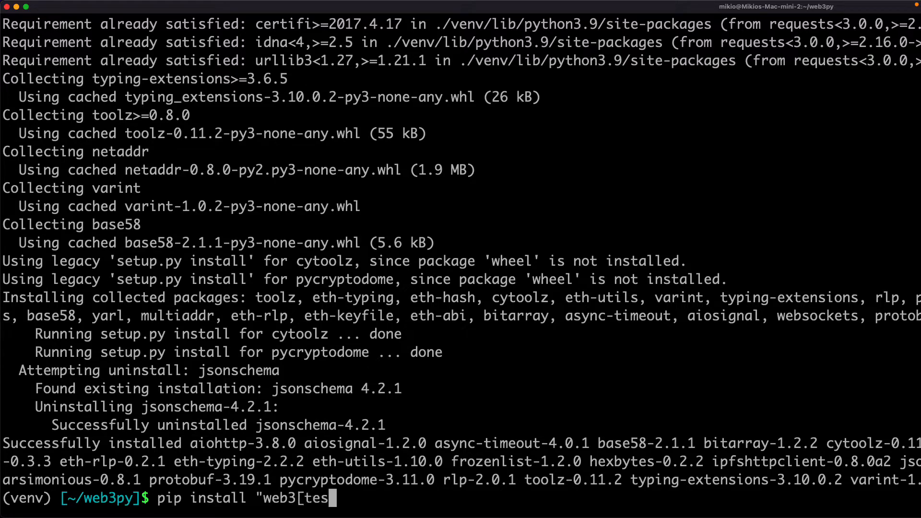
text(ter]")
text(pip)
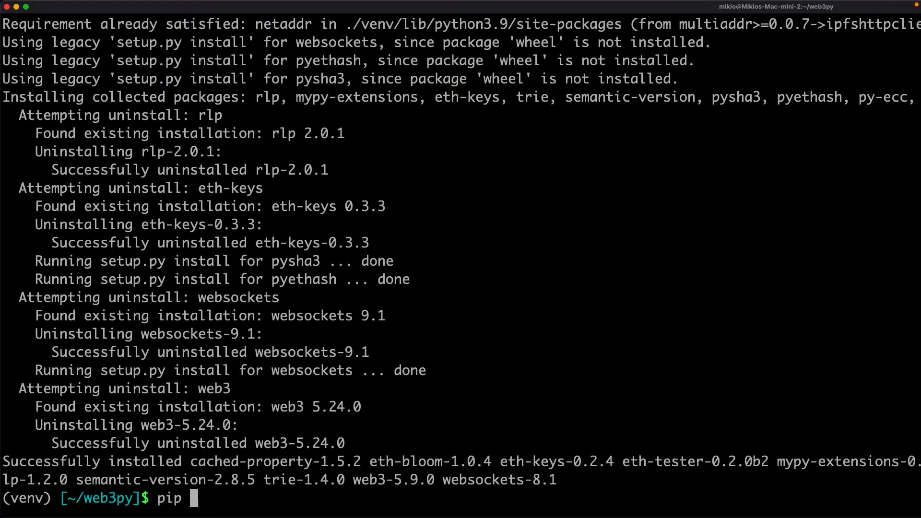
text(install py)
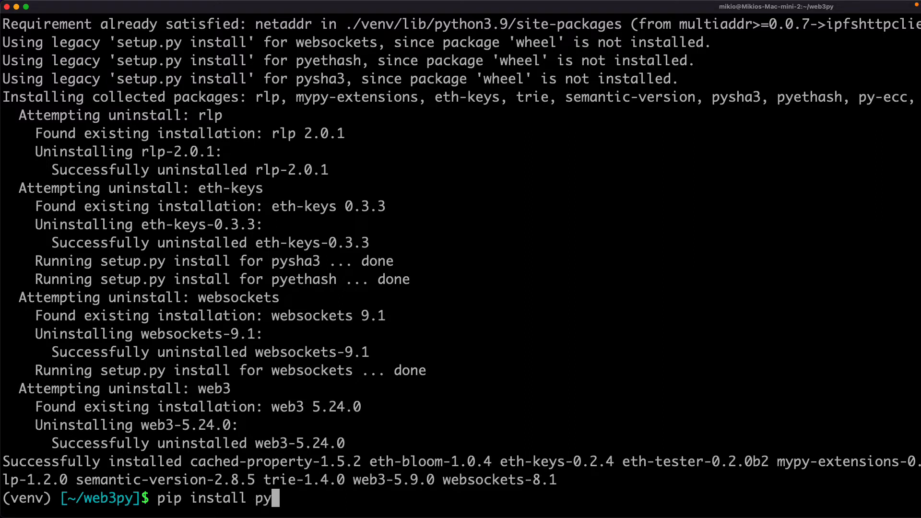
text(-solc)
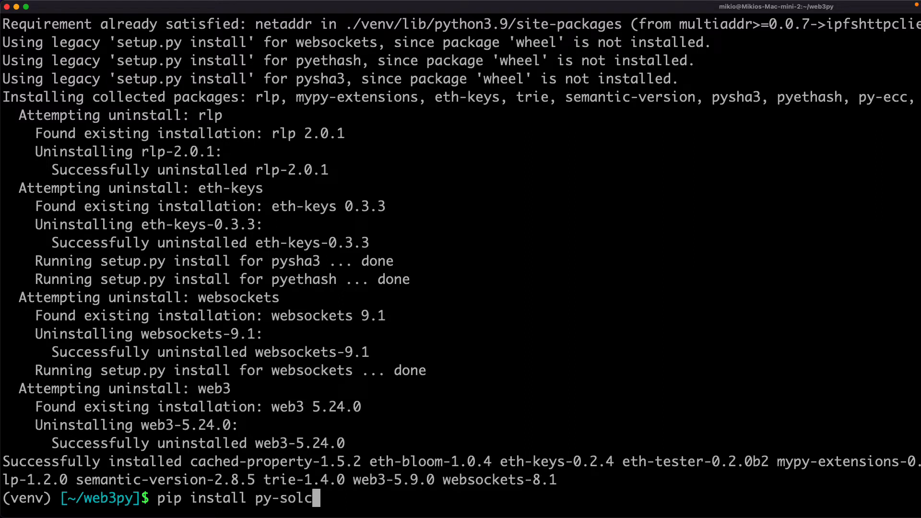
text(x)
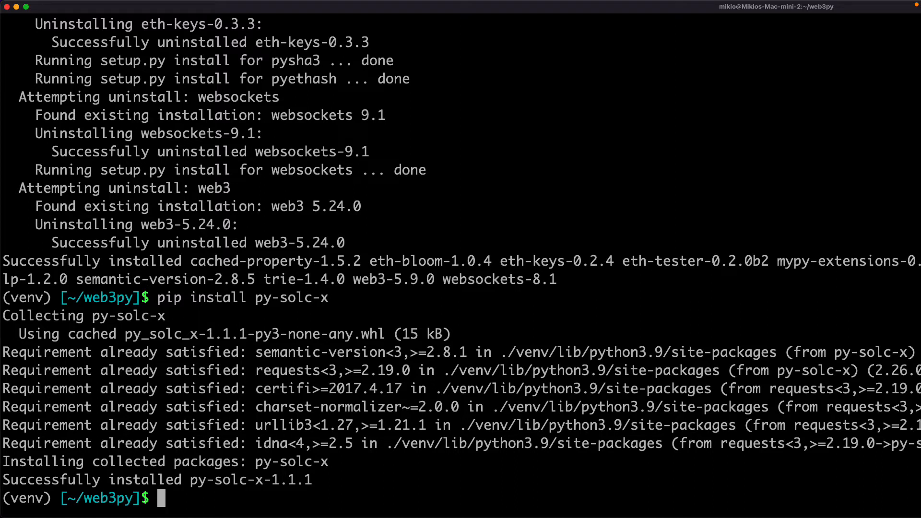
Step: Check the web3 version with pip list | grep web3 and upgrade it to 5.24.0
text(pip list |)
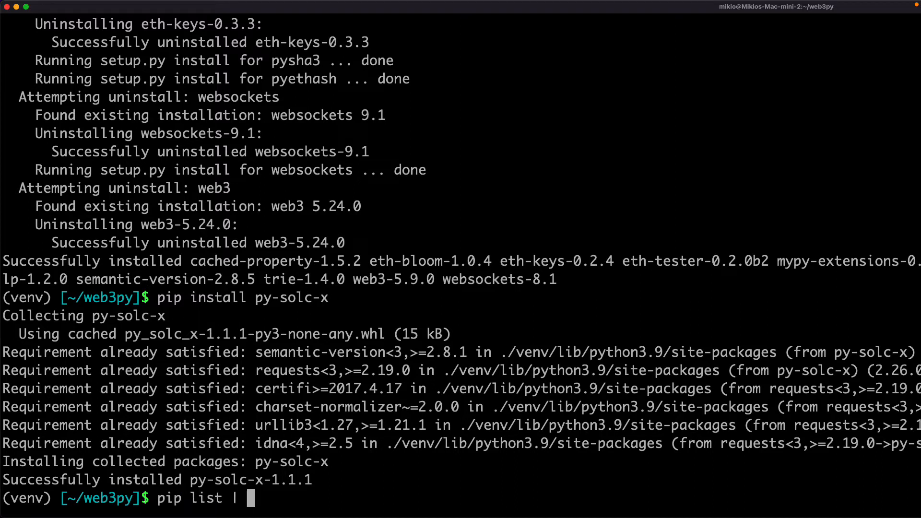
text(grep)
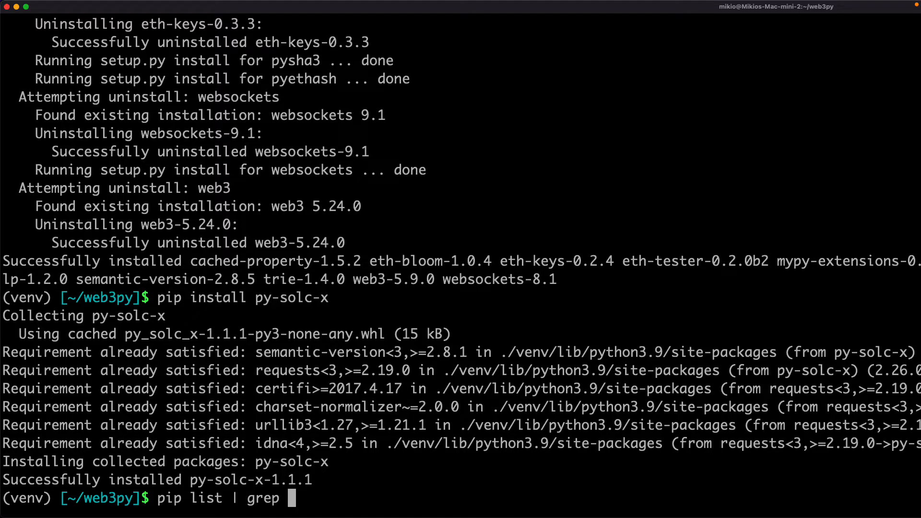
text(web3)
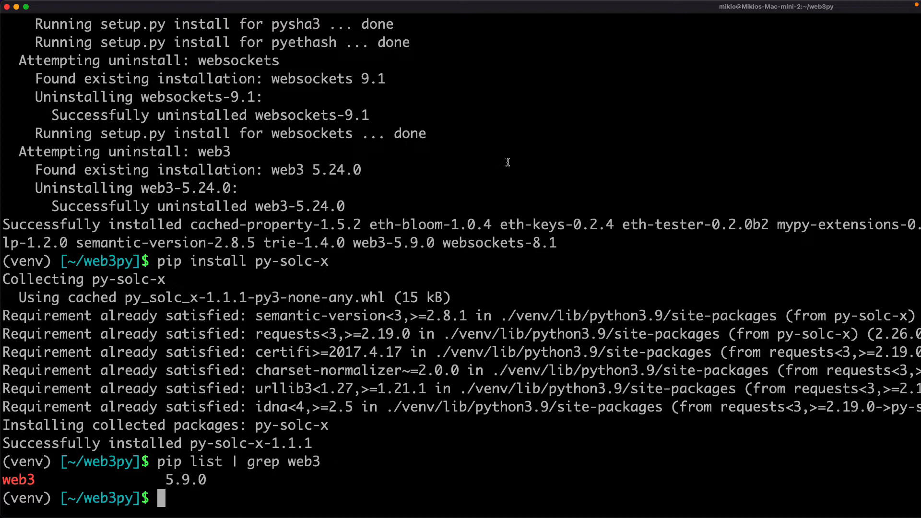
text(p)
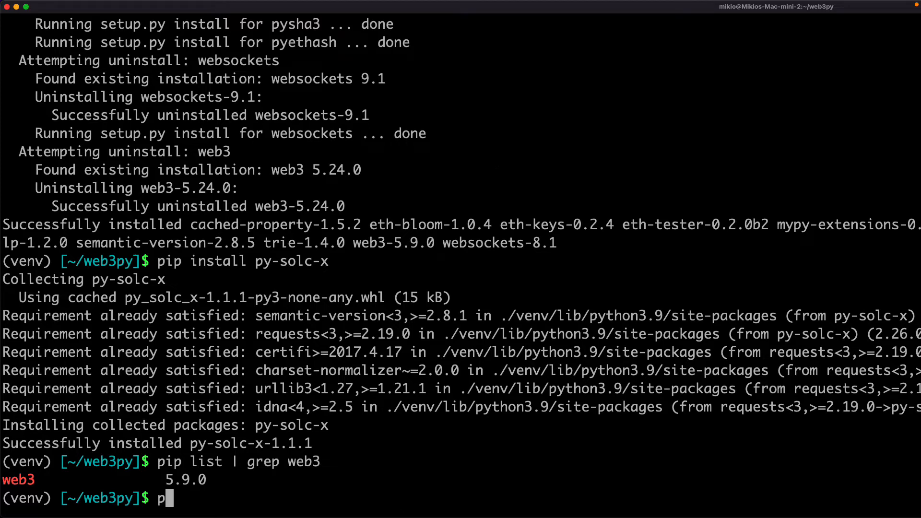
text(ip install)
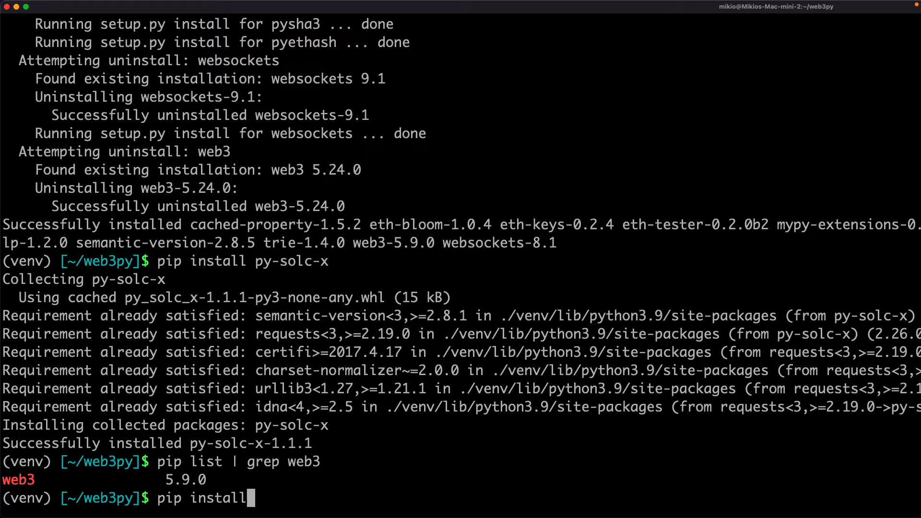
text(-U web3)
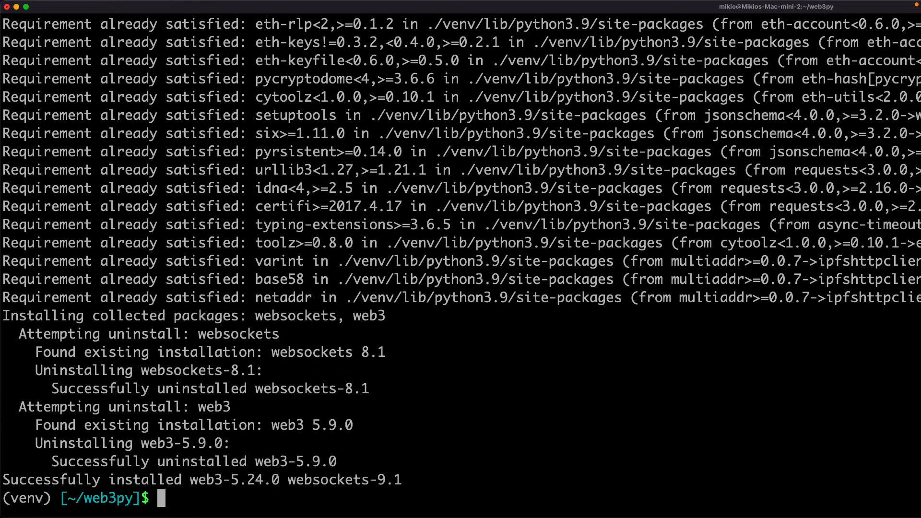
text(pip)
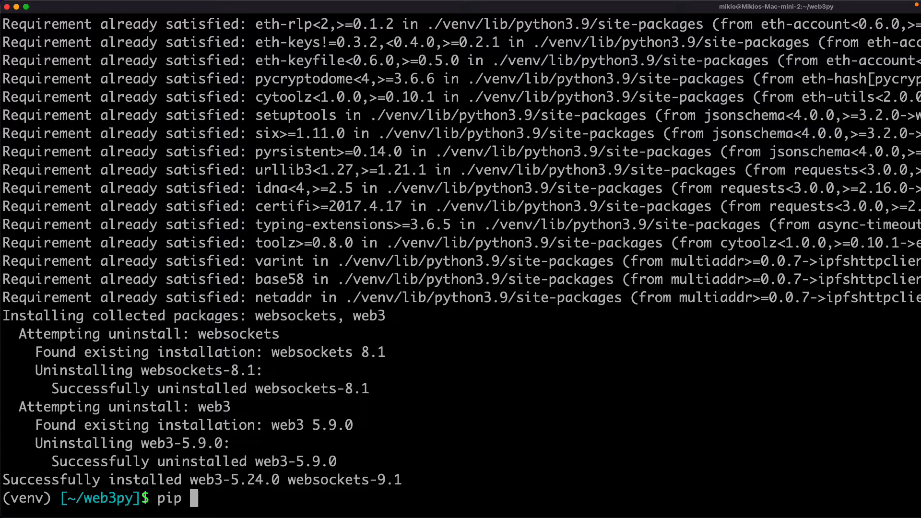
text(list | g)
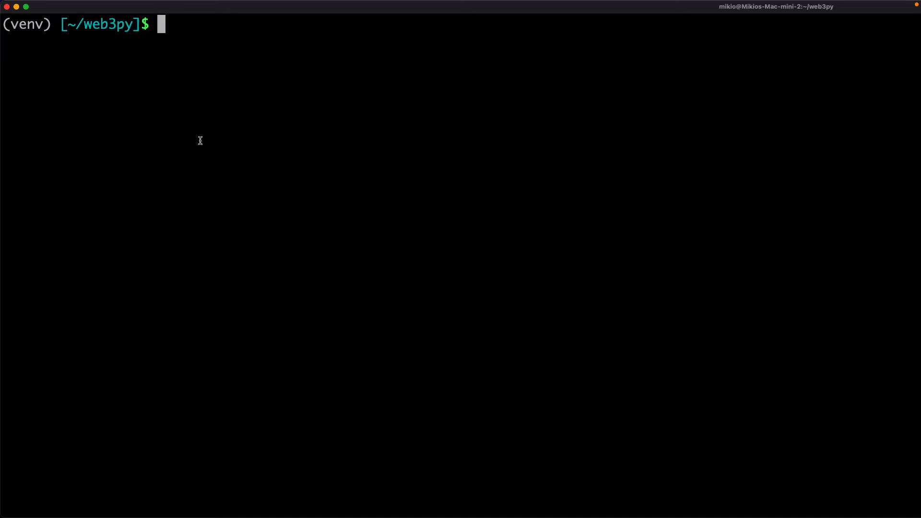
Step: Launch Jupyter Notebook to bring up its home page
text(jupy)
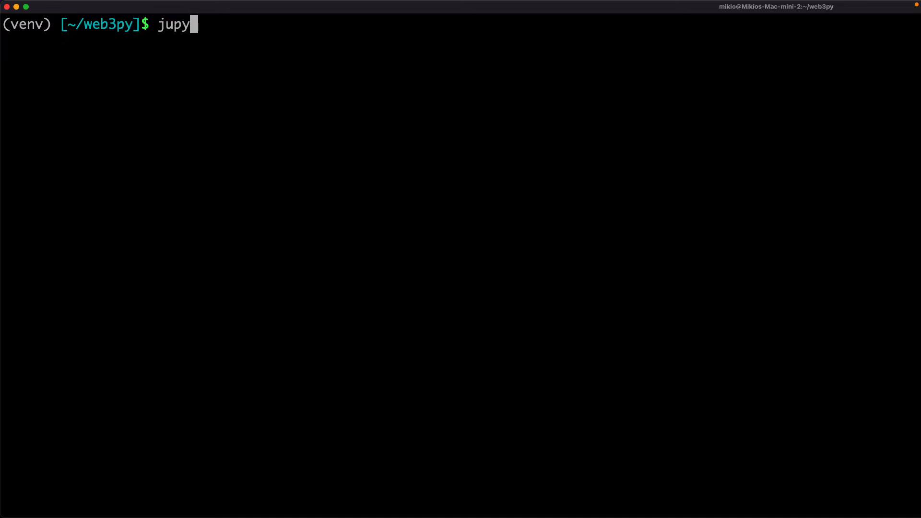
text(ter notebo)
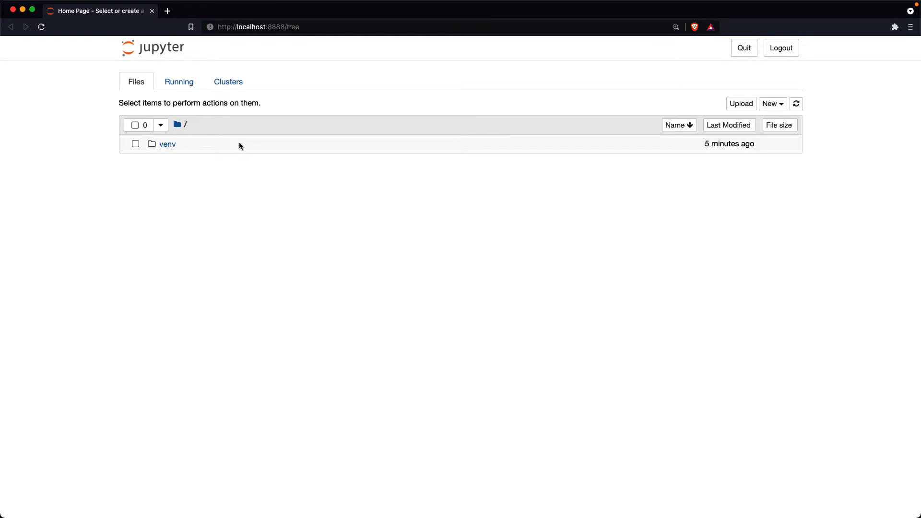
mouse_move(700, 114)
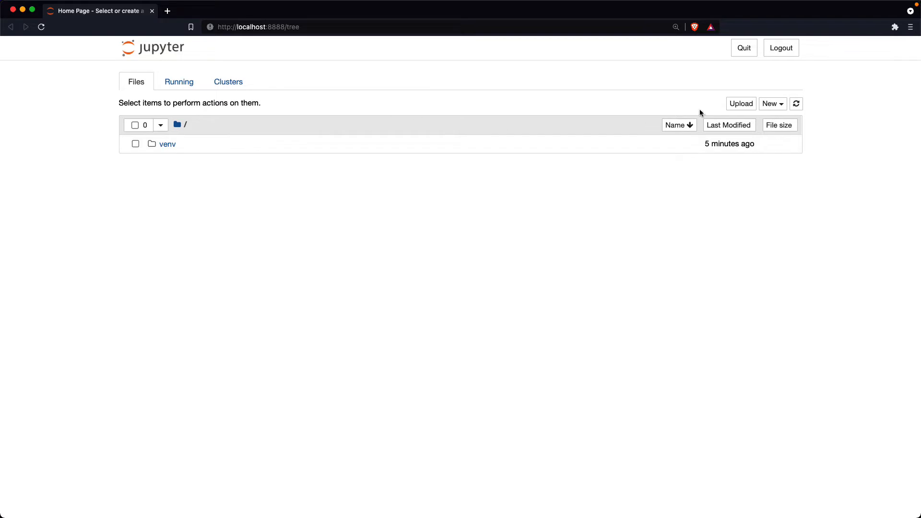
Step: Create a new Python 3 notebook for the web3 EthereumTesterProvider connection cell
click(771, 104)
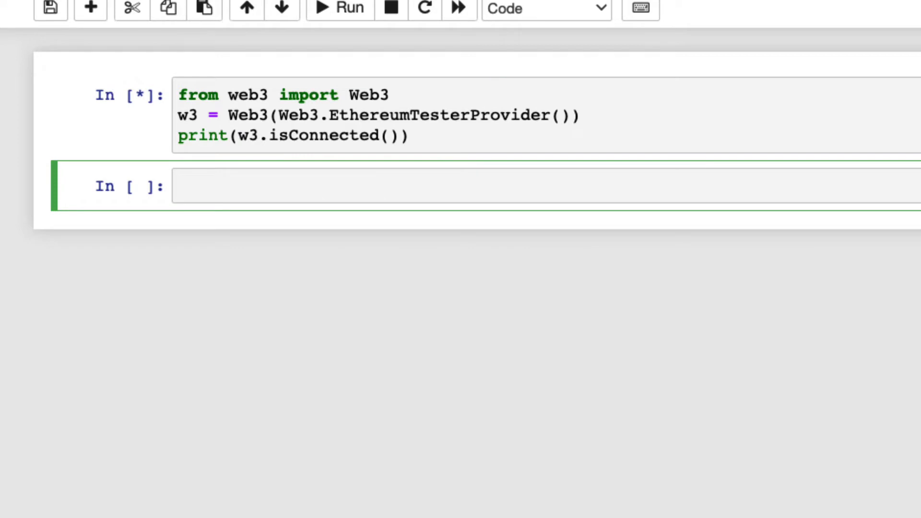
Step: Run w3.eth.accounts to list the ten tester accounts and view their balances
click(339, 10)
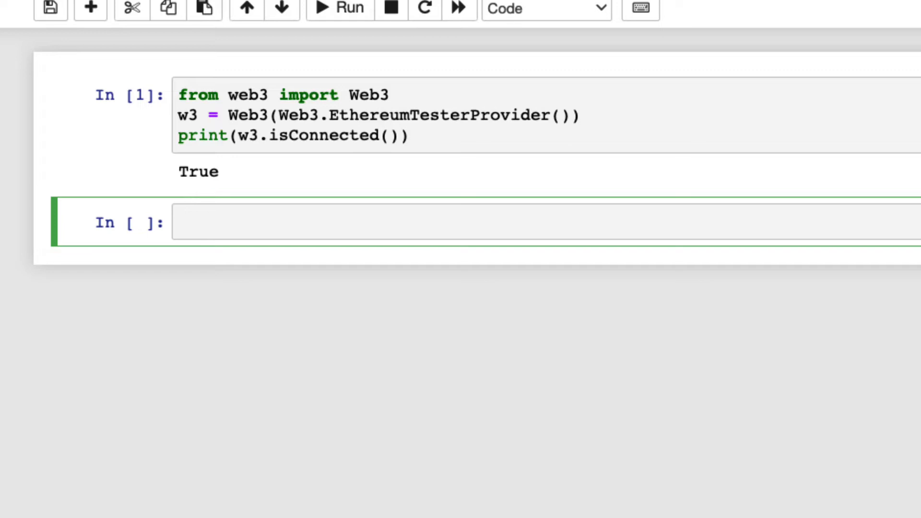
text(w3)
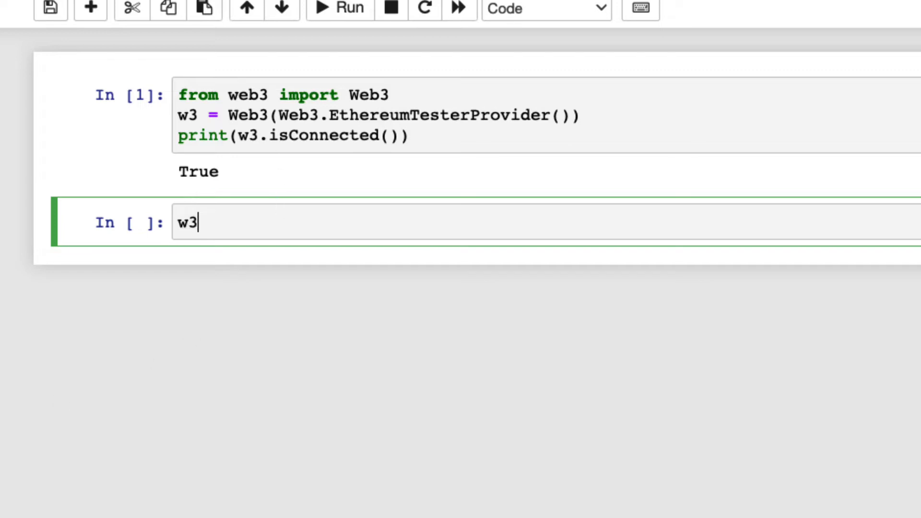
text(.eth.accounts)
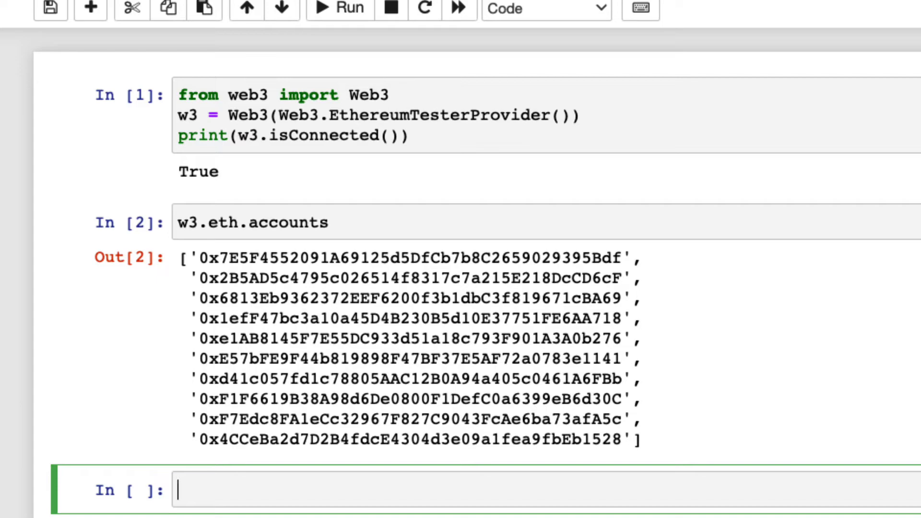
scroll(down, 3)
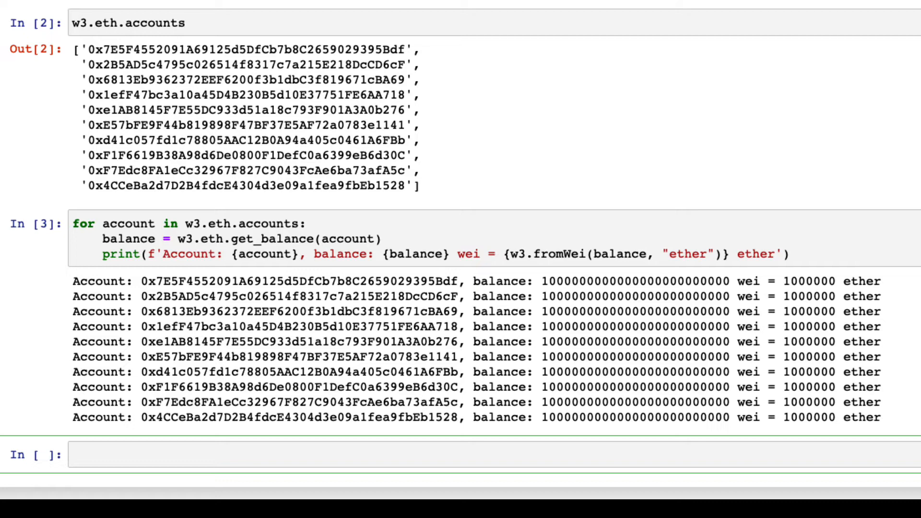
Step: Start a new cell for the 5-ether send_transaction from accounts[0] to accounts[1]
click(235, 454)
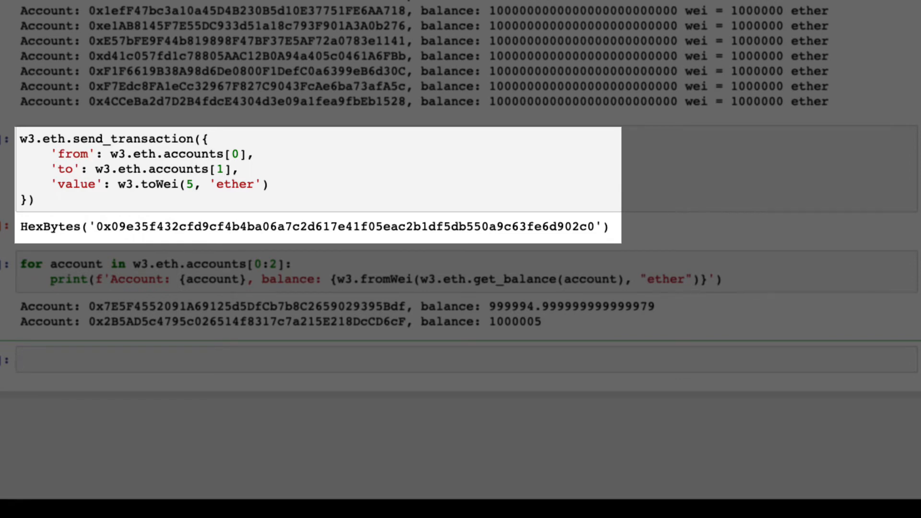
Step: Fetch the receipt with w3.eth.get_transaction_receipt for hash 0x09e35f…02c0
text(w)
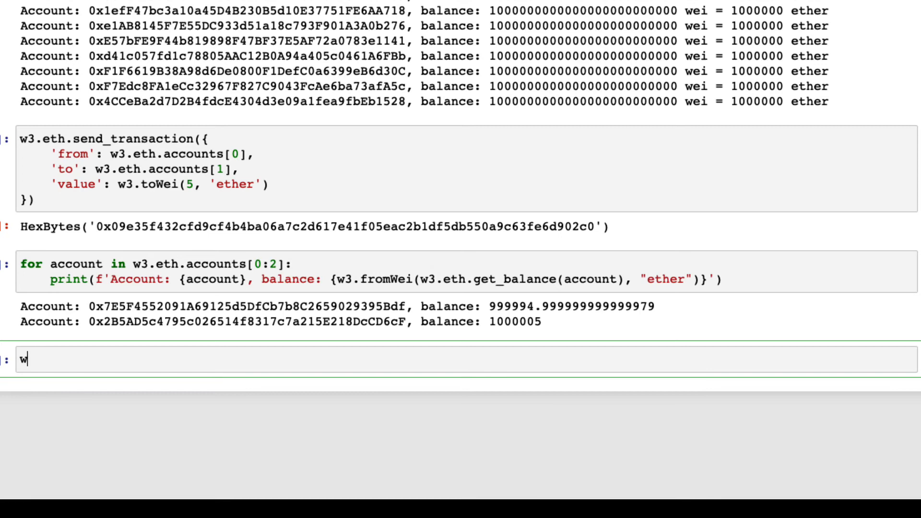
text(3.eth.get)
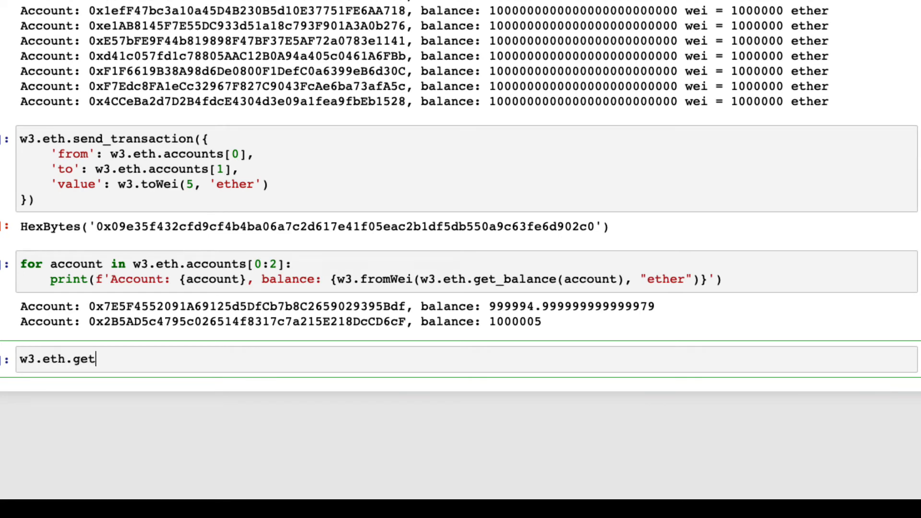
text(_transaction)
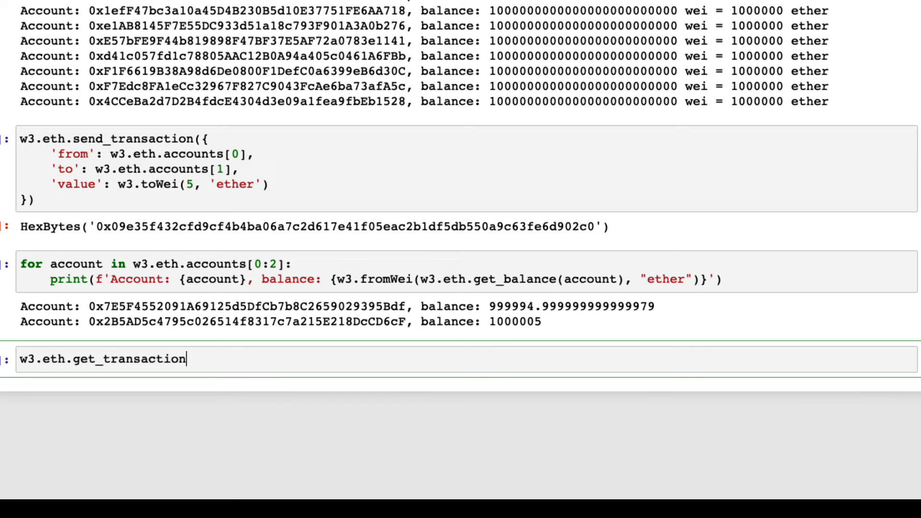
text(_receipt(''))
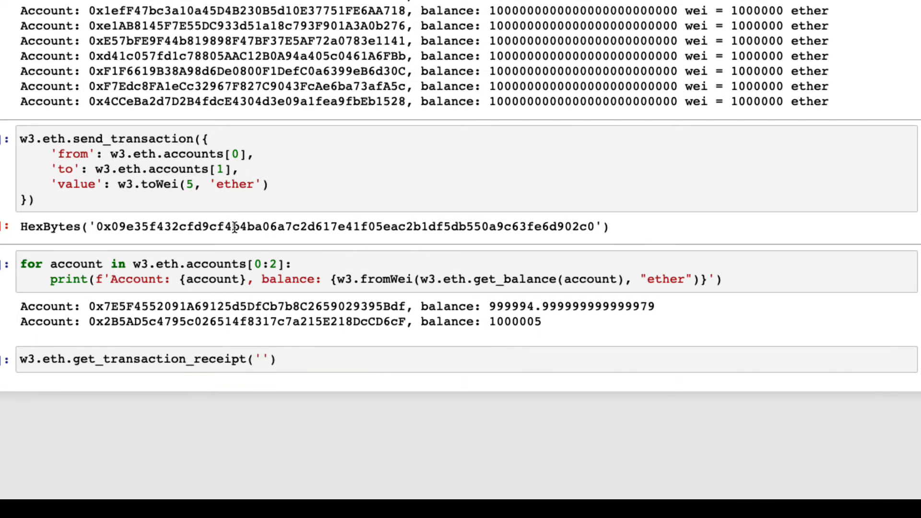
text(0x09e35f432cfd9cf4b4ba06a7c2d617e41f05eac2b1df5db550a9c63fe6d902c0)
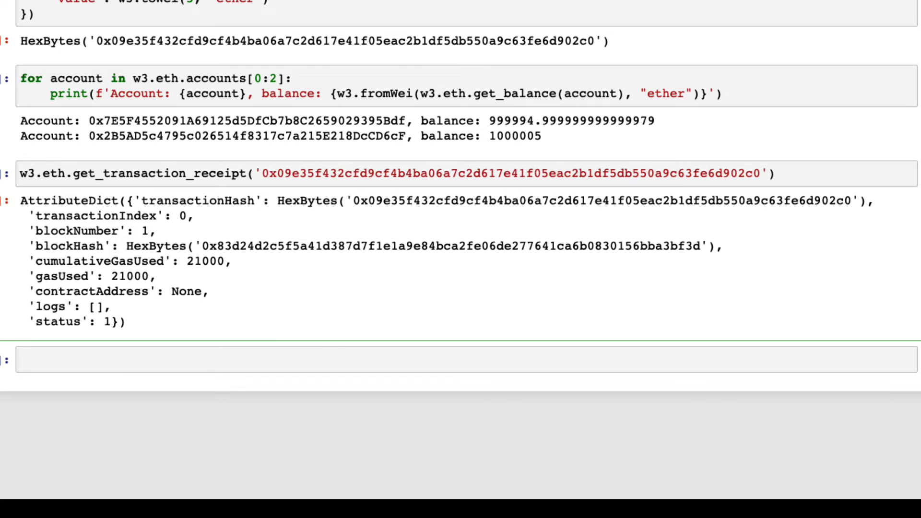
Step: Query the current gas price with w3.eth.gas_price
text(w3)
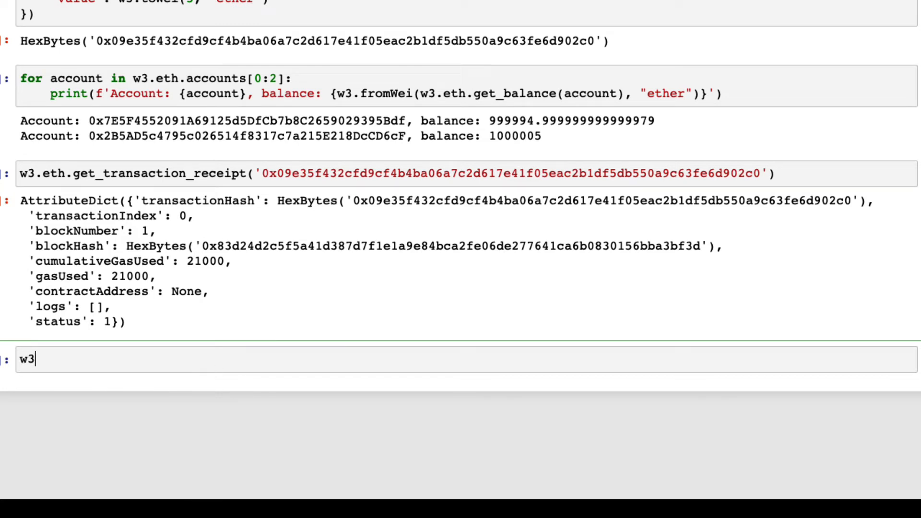
text(.eth.gas_price)
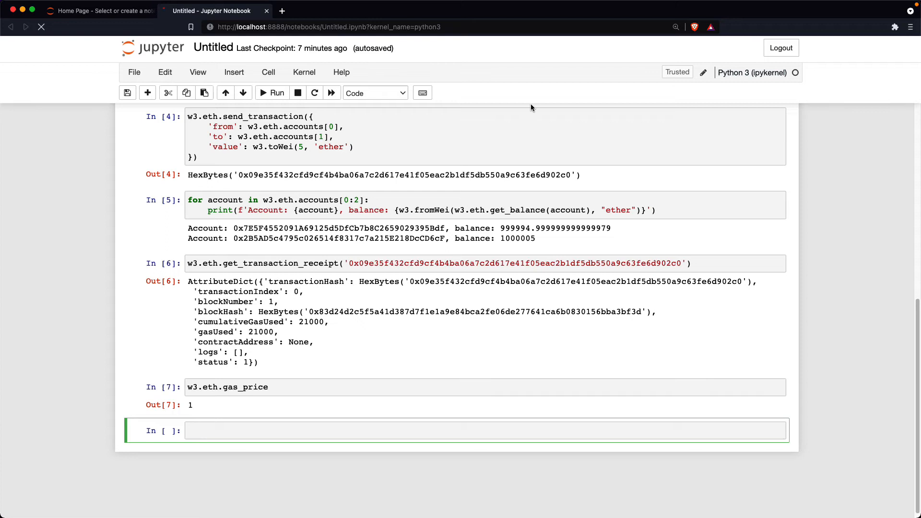
Step: Create a new text file from the Jupyter home page and name it storage.sol
click(94, 11)
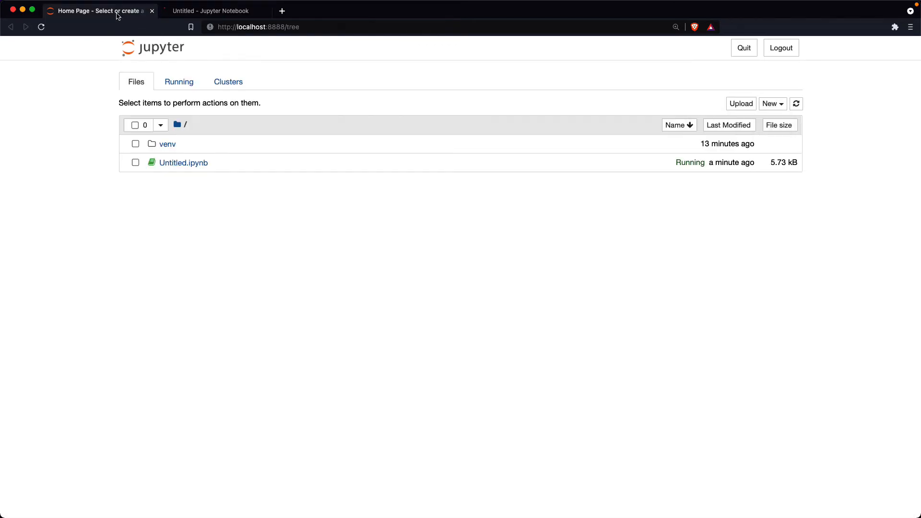
click(771, 104)
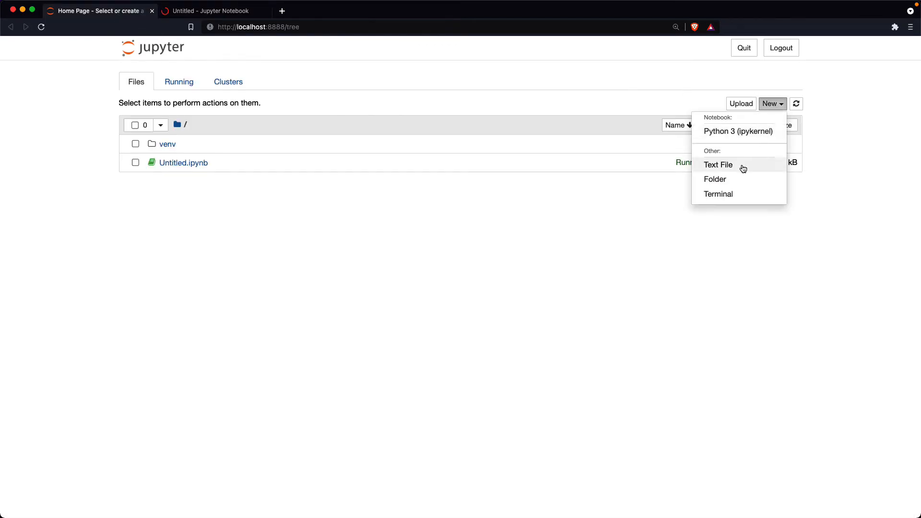
click(718, 164)
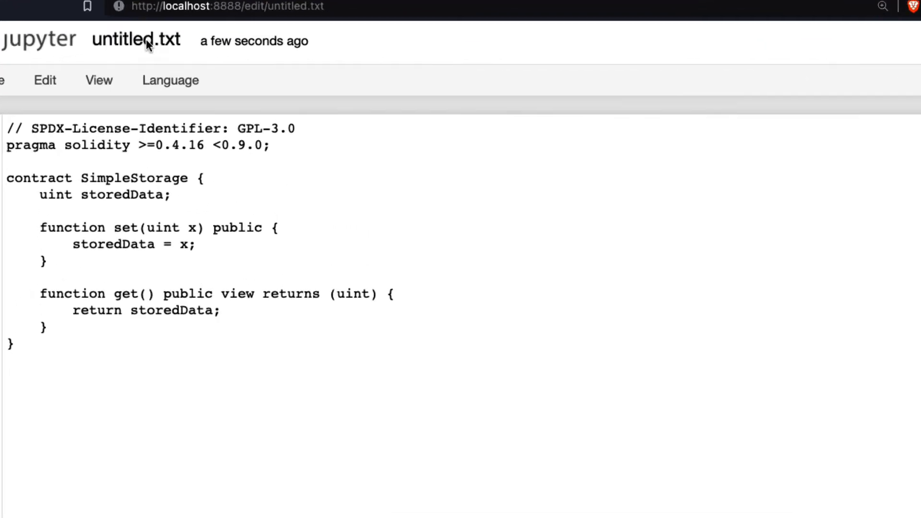
text(sto)
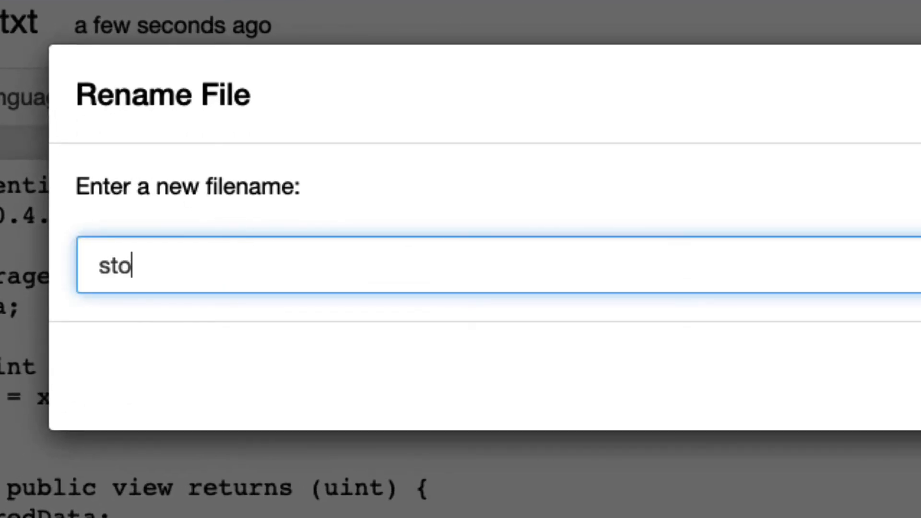
text(rage.sol)
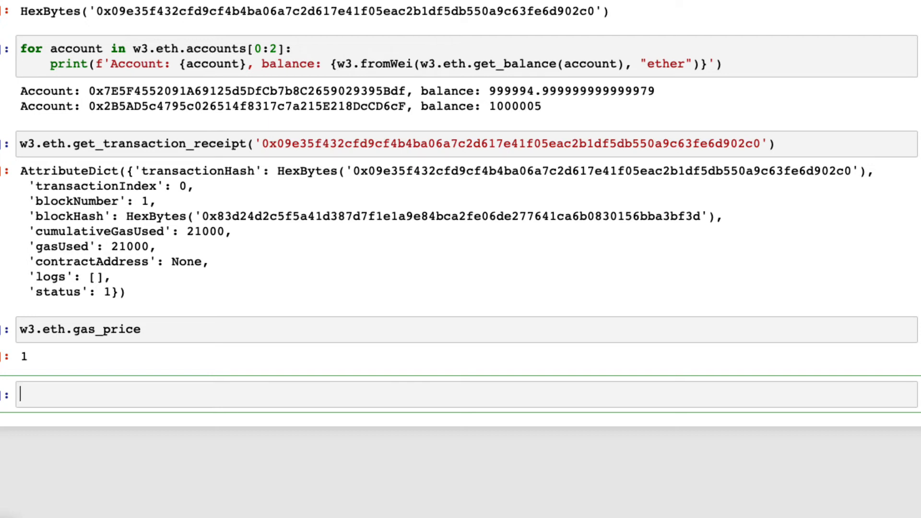
Step: Import solcx to install solc and compile storage.sol into SimpleStorage's ABI and bytecode
text(import solcx)
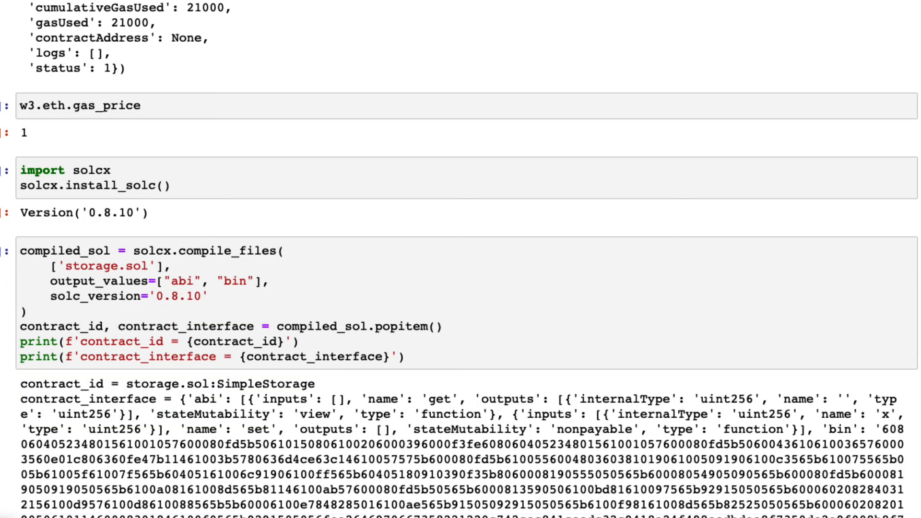
scroll(down, 3)
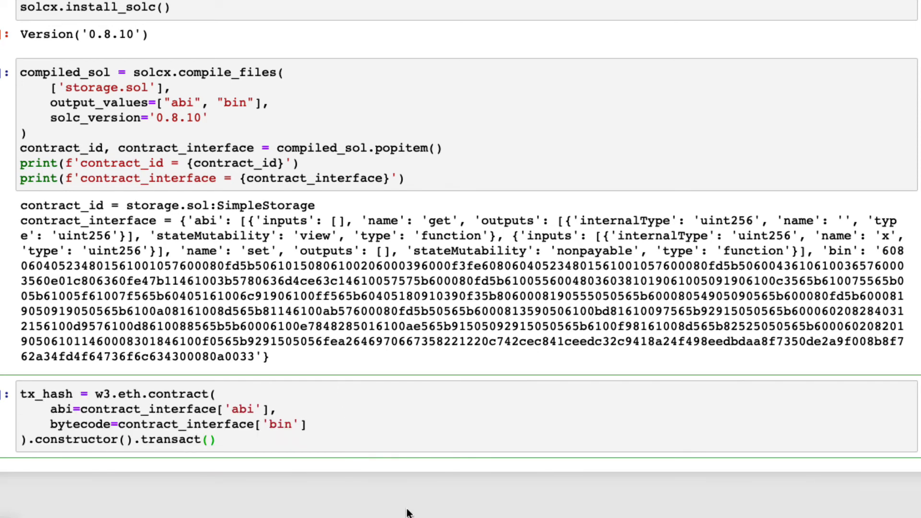
scroll(down, 3)
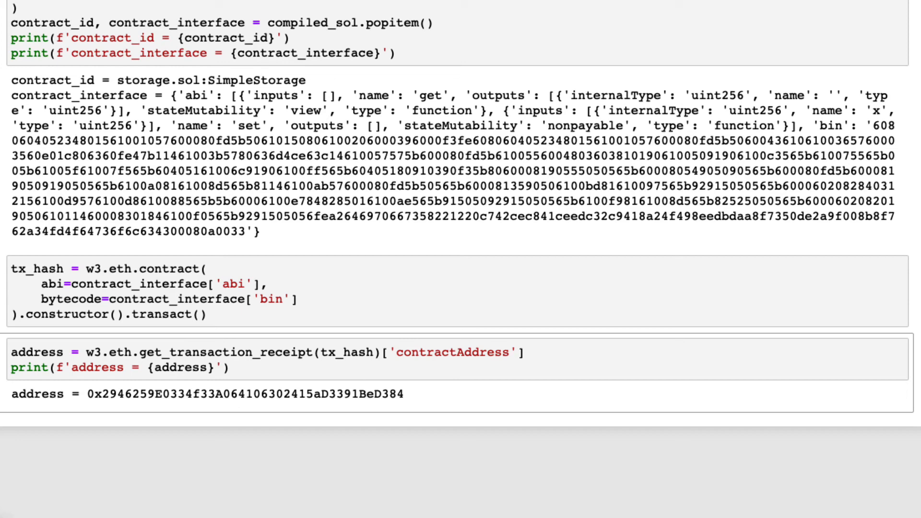
mouse_move(271, 343)
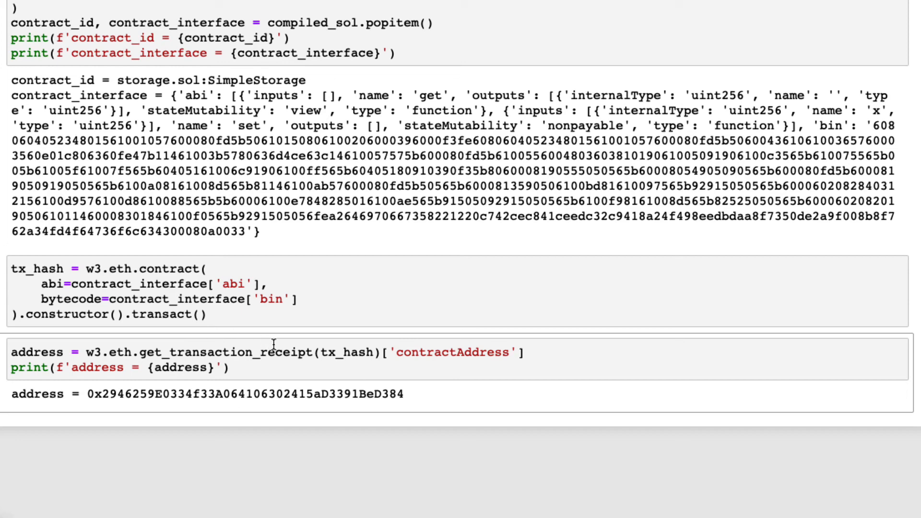
Step: Create the contract object with w3.eth.contract(address=address, abi=contract_interface["abi"])
text(contract = w3.eth.contract(address=address, abi=contract_interface["abi"]))
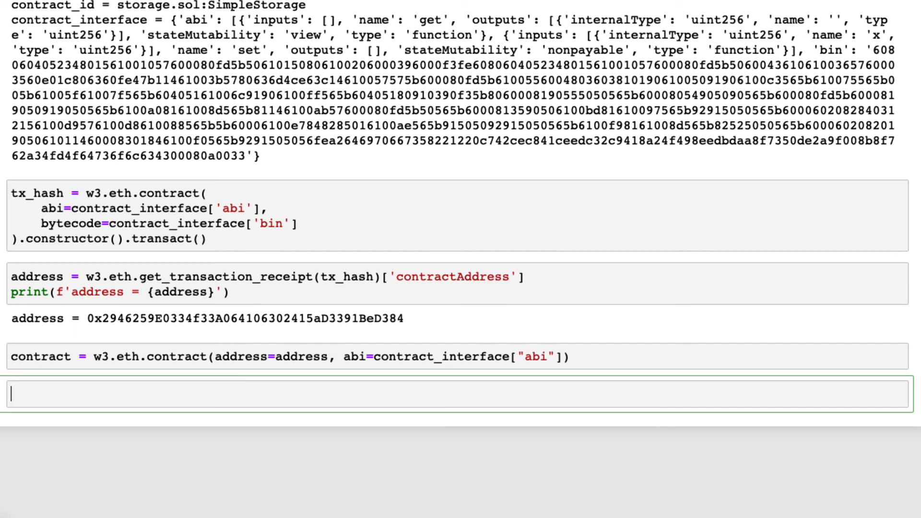
Step: Read SimpleStorage's value (0), transact set(100) with its receipt, and query get() again
text(contract.functions.get().call())
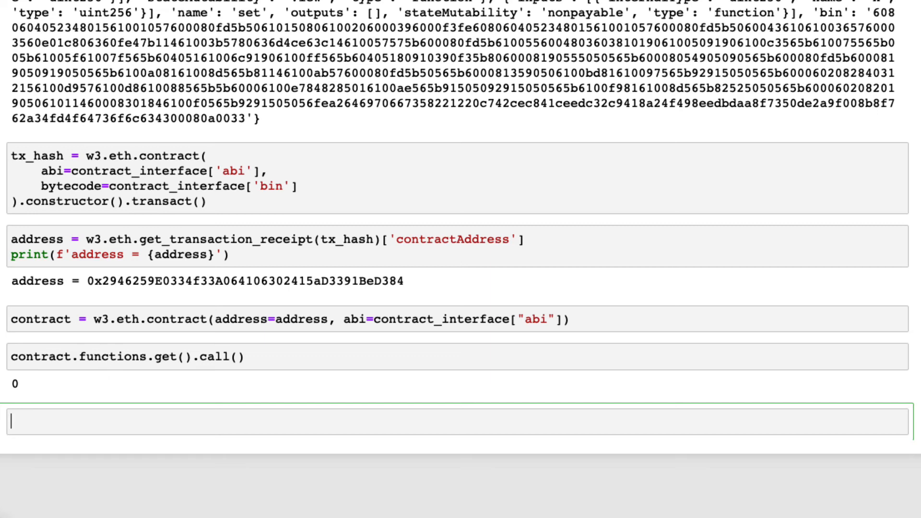
text(tx_hash = contract.functions.set(100).transact())
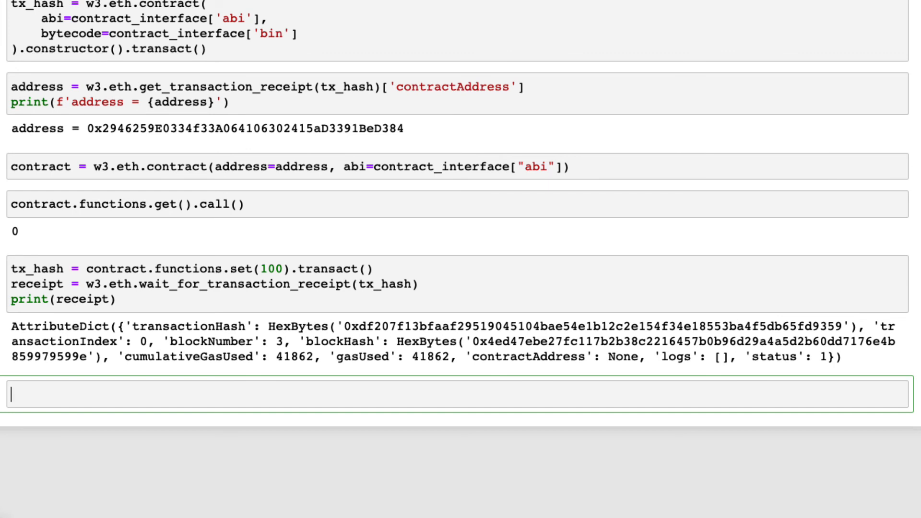
text(contract.functions.get().call())
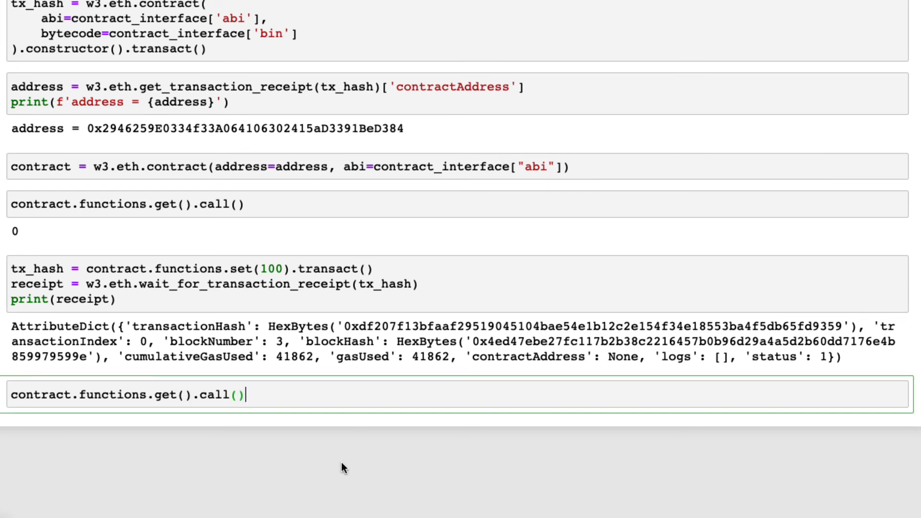